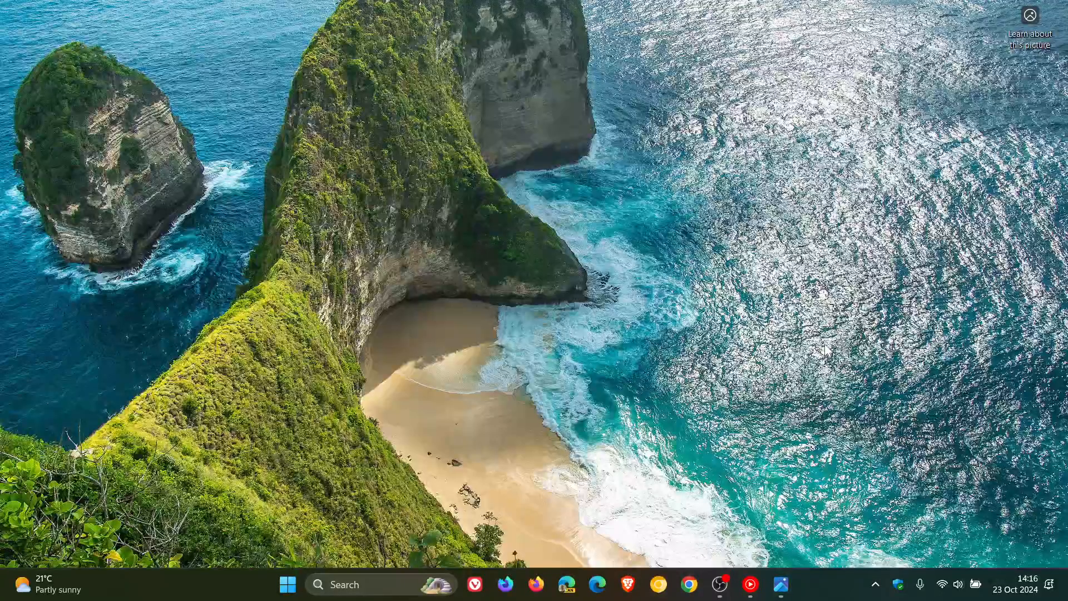
pyautogui.moveTo(779, 584)
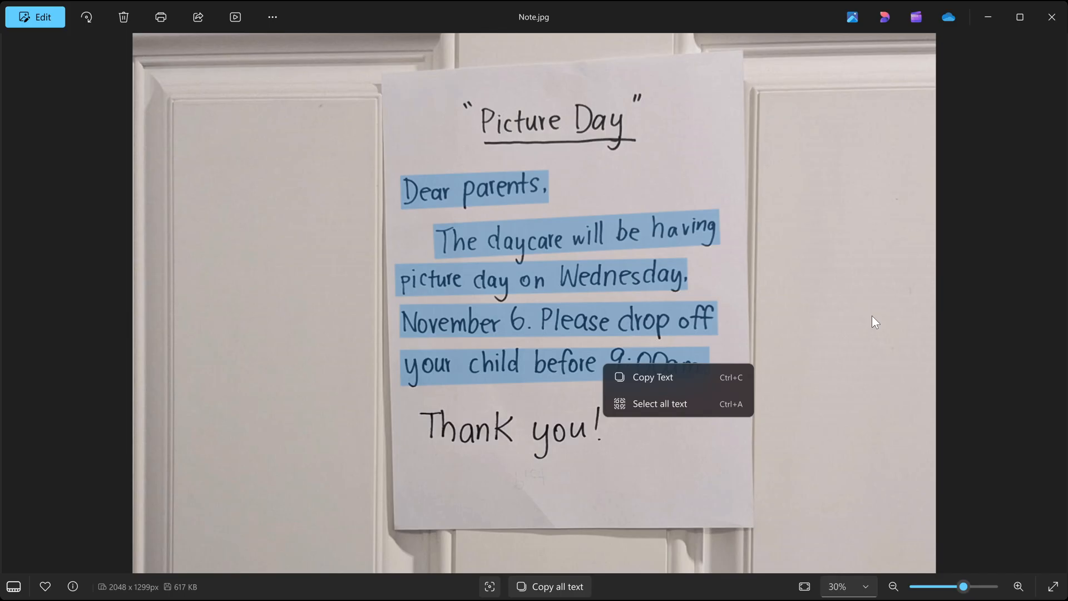
pyautogui.moveTo(884, 319)
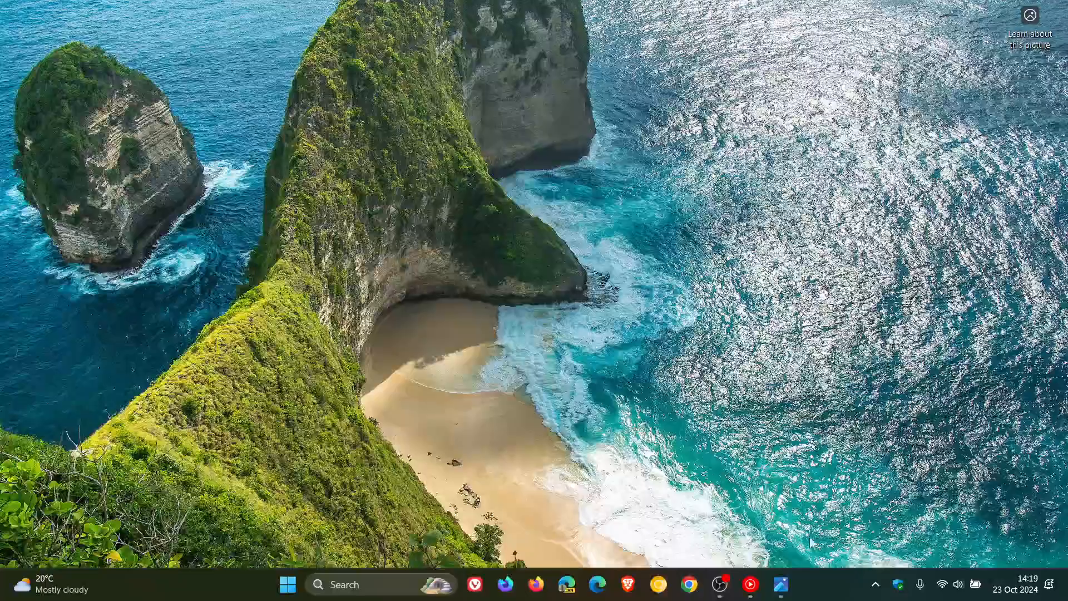
pyautogui.moveTo(781, 585)
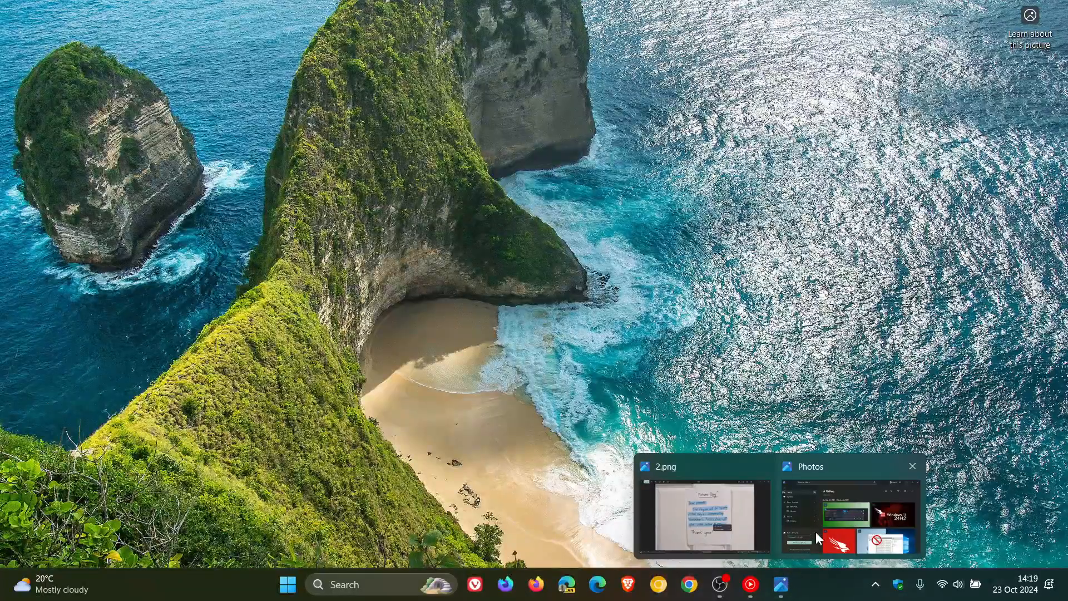
# Step: Restore the Photos gallery window and mark the green keyboard screenshot as selected
pyautogui.click(849, 514)
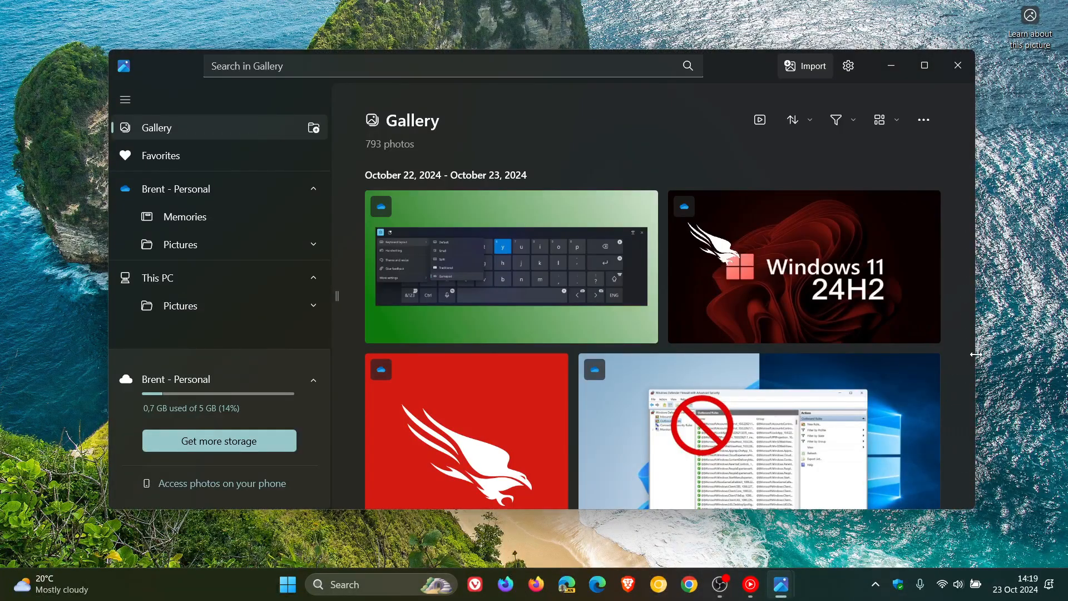
pyautogui.moveTo(1014, 315)
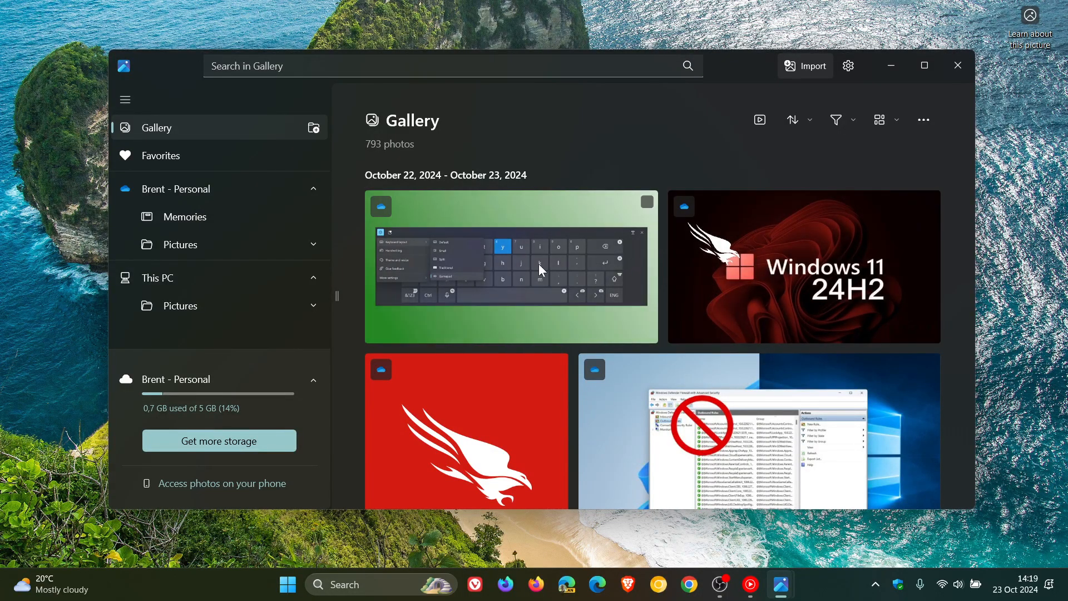
pyautogui.click(510, 266)
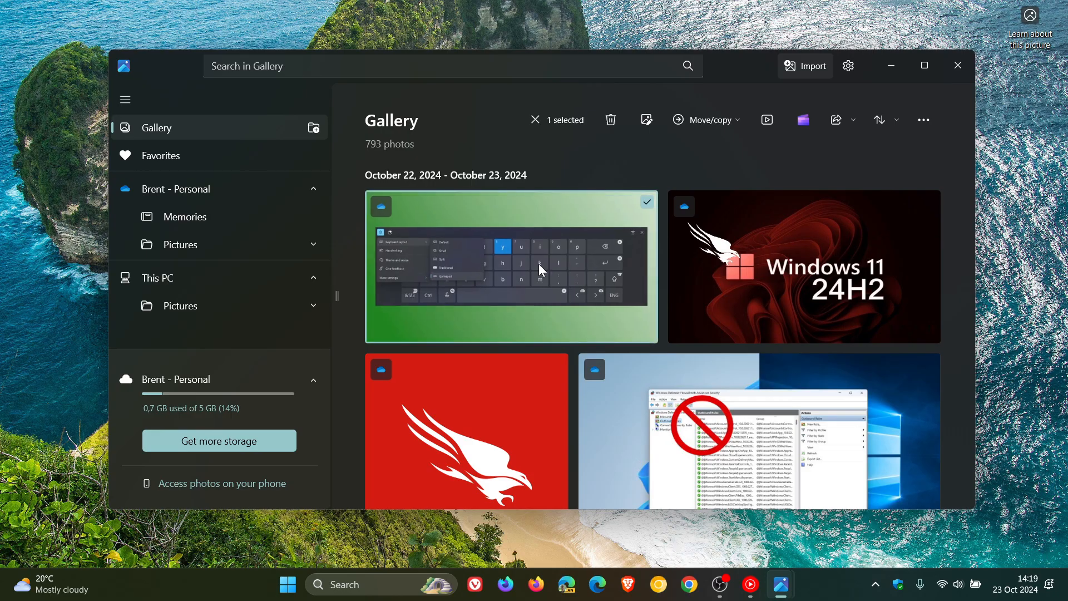
pyautogui.doubleClick(511, 266)
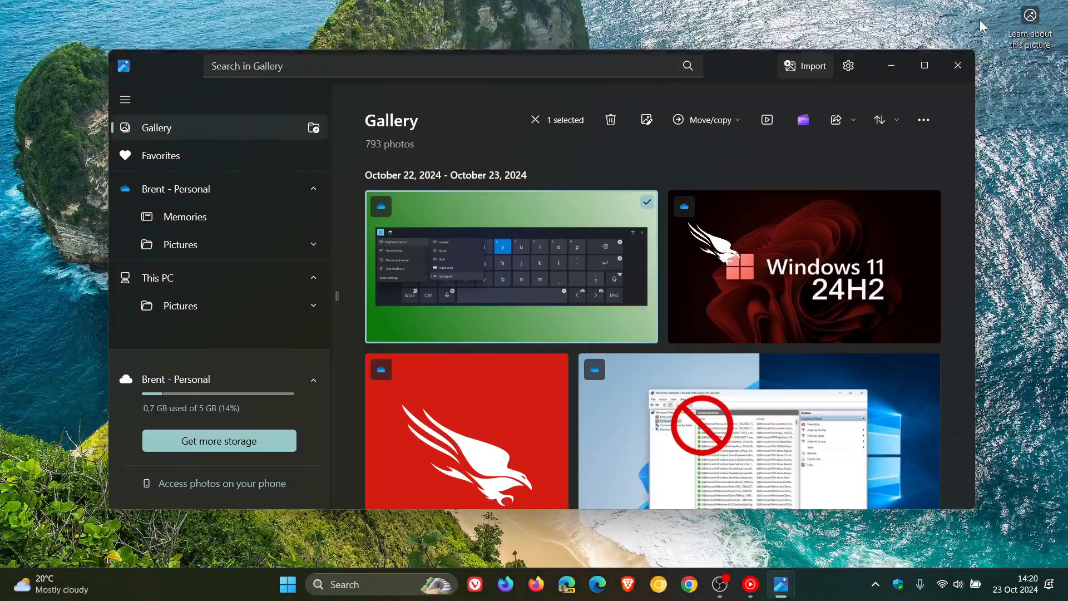
pyautogui.moveTo(888, 258)
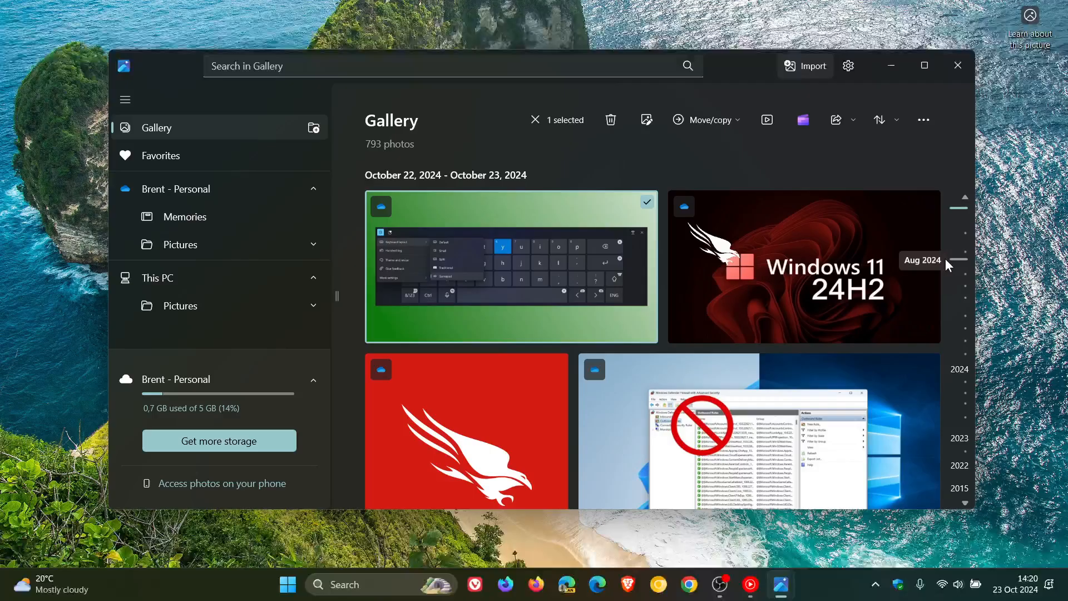
pyautogui.moveTo(891, 66)
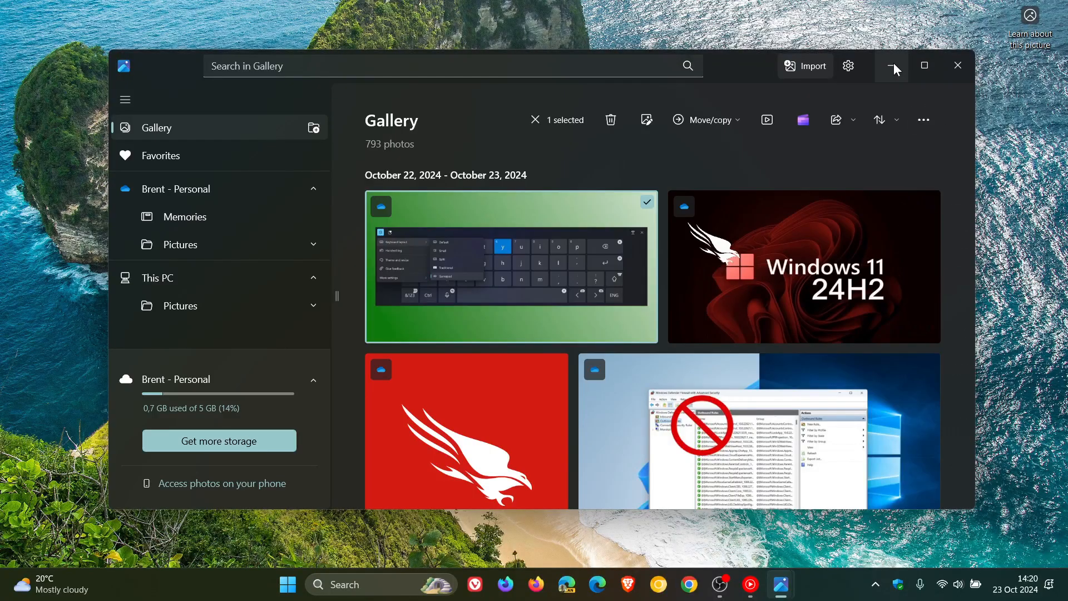